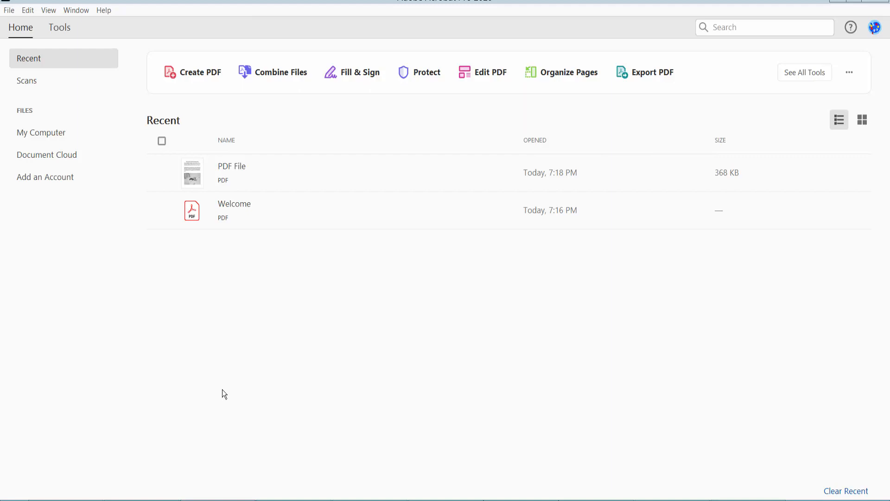
{"action": "mouse_move", "coordinate": [316, 354]}
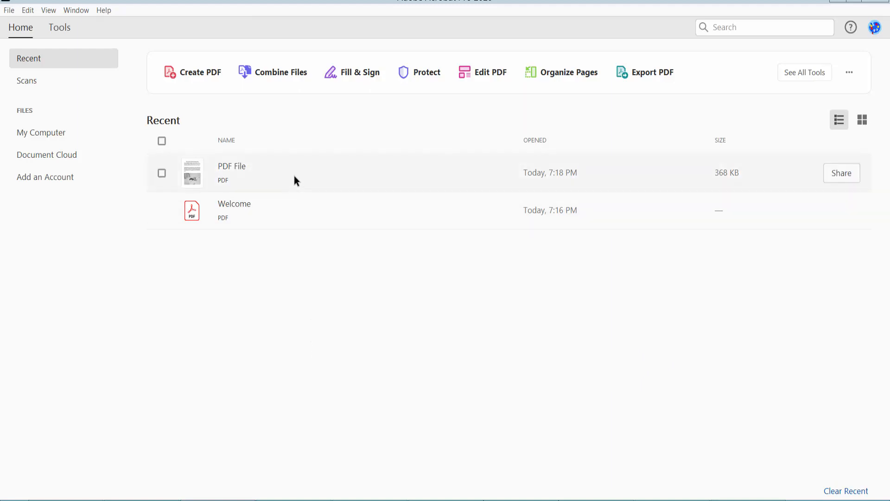
Open PDF File from Recent with page thumbnails shown, viewing page 2 on drinking water
{"action": "double_click", "coordinate": [232, 167]}
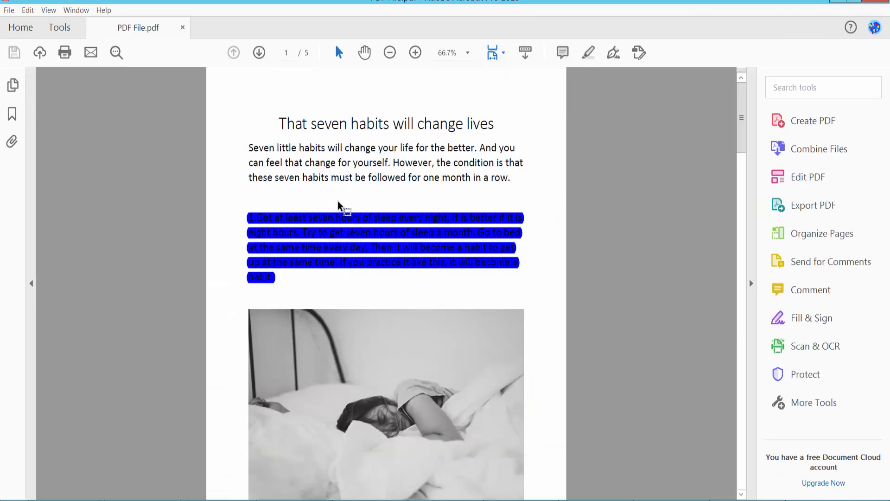
{"action": "left_click", "coordinate": [11, 84]}
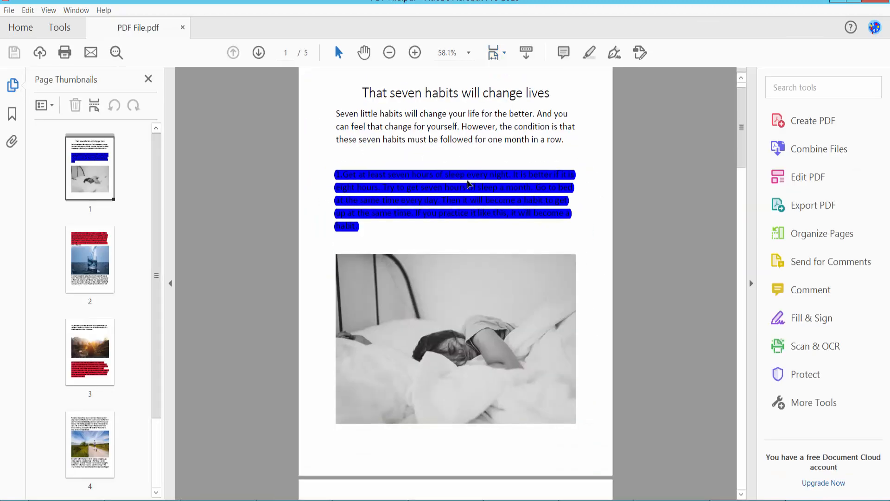
{"action": "scroll", "scroll_direction": "down", "scroll_amount": 3}
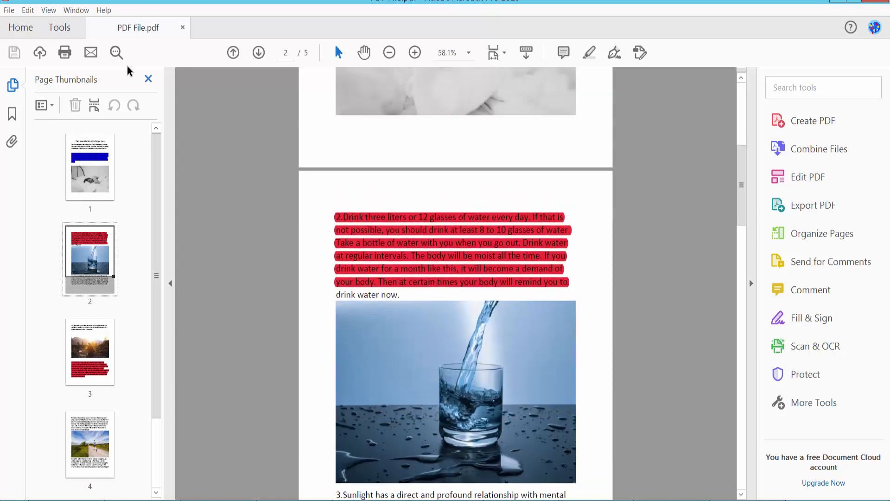
In Edit PDF mode, delete the blue highlighted paragraph on page 1
{"action": "left_click", "coordinate": [59, 27]}
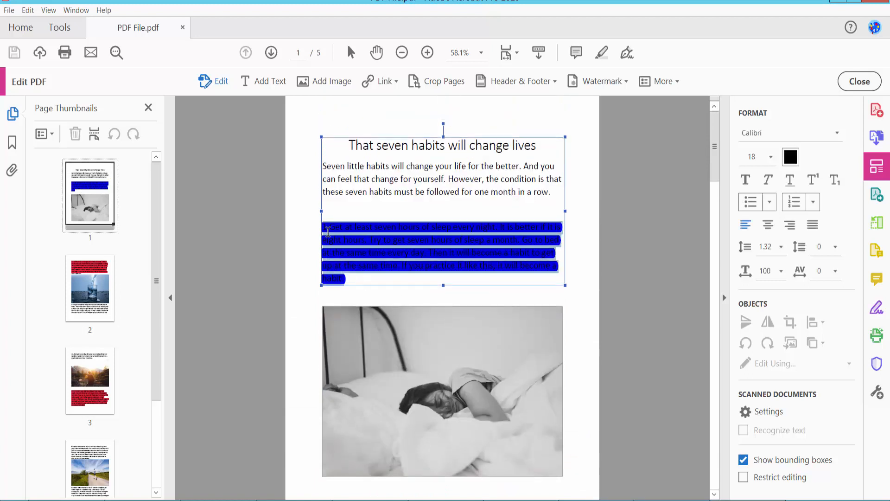
{"action": "right_click", "coordinate": [356, 248]}
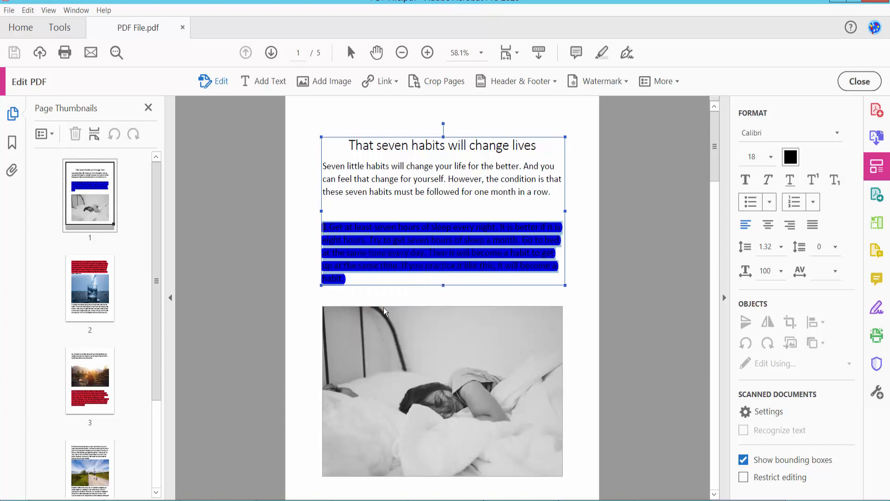
{"action": "key", "text": "Delete"}
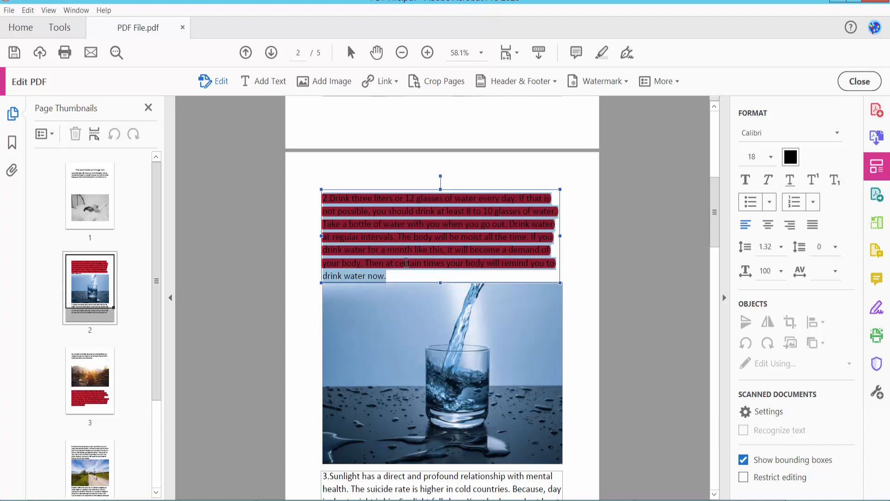
Delete the red drinking-water paragraph on page 2 and select page 3's red sugar paragraph
{"action": "right_click", "coordinate": [407, 262]}
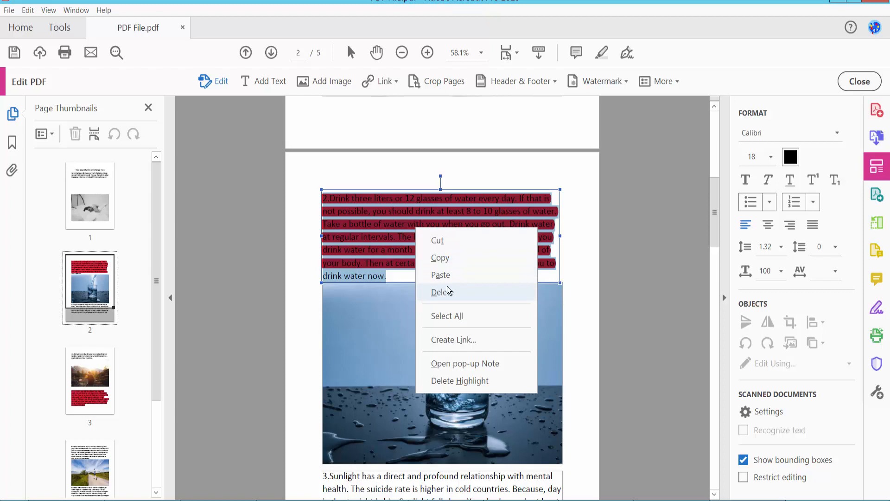
{"action": "left_click", "coordinate": [443, 291]}
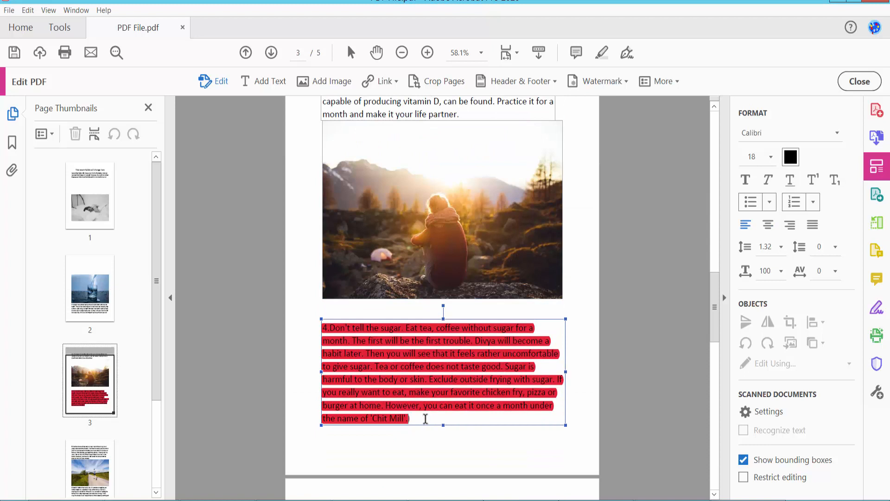
{"action": "right_click", "coordinate": [403, 354]}
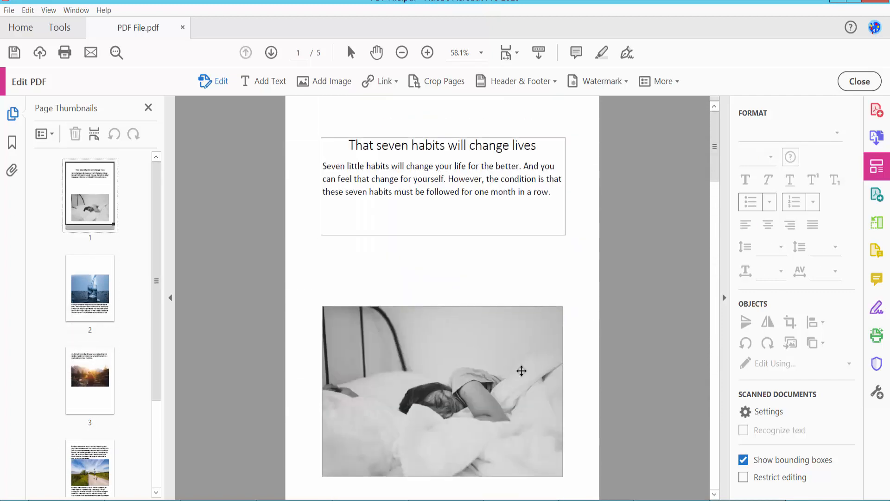
{"action": "left_click", "coordinate": [9, 10]}
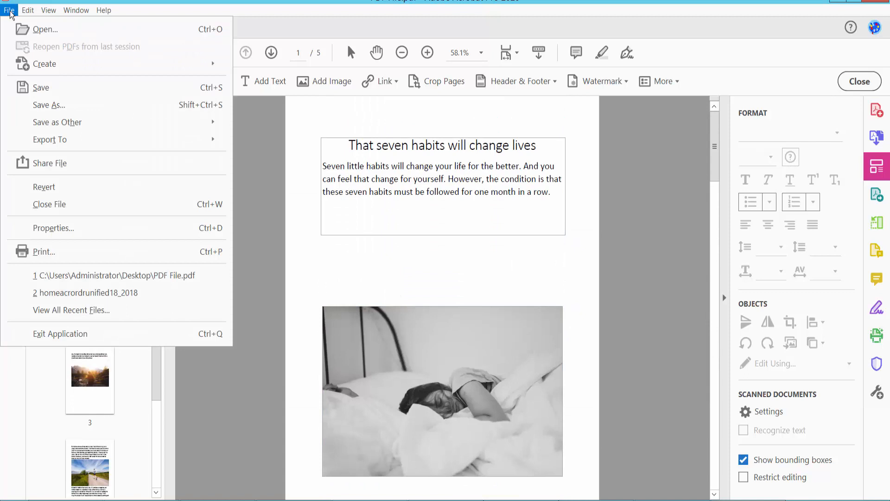
{"action": "mouse_move", "coordinate": [56, 122]}
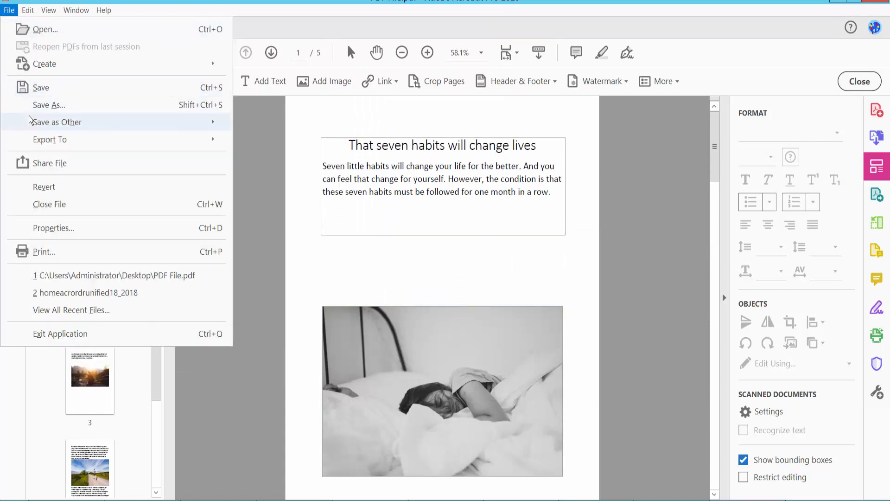
{"action": "mouse_move", "coordinate": [397, 278]}
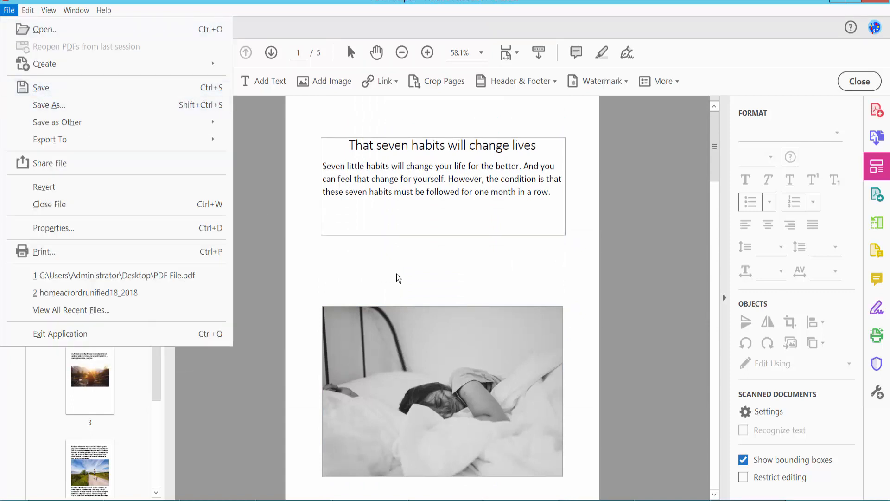
{"action": "left_click", "coordinate": [411, 274]}
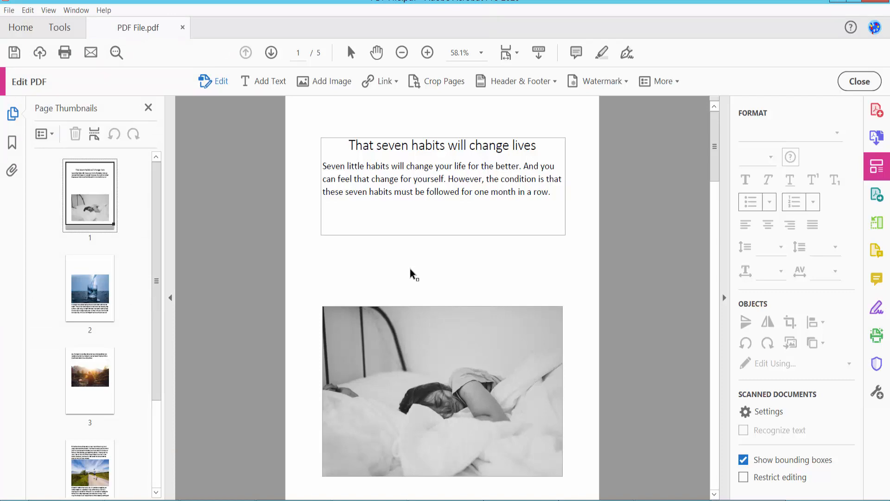